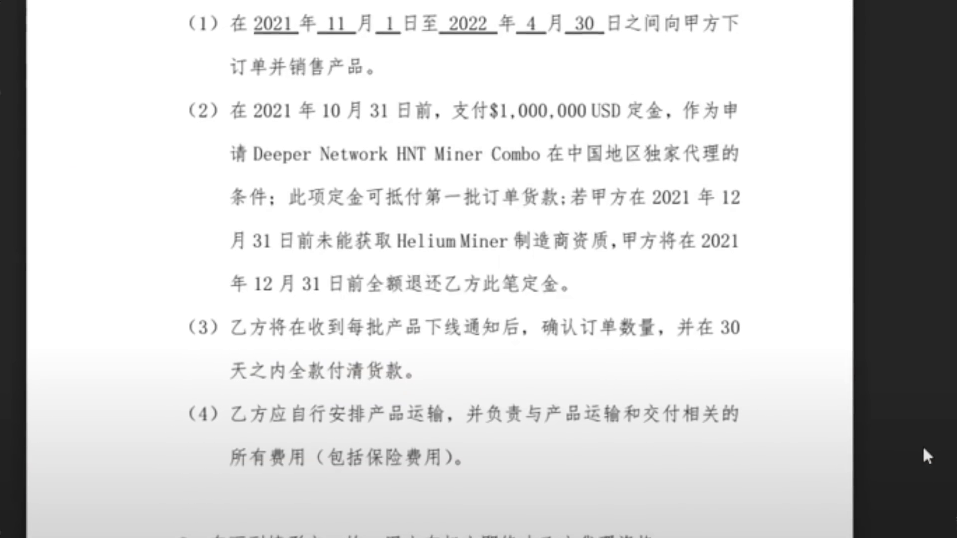
Step: Highlight the sentences on evidence from both parties, Deeper's defence chance, and the unanimous vote
scroll("down", 3)
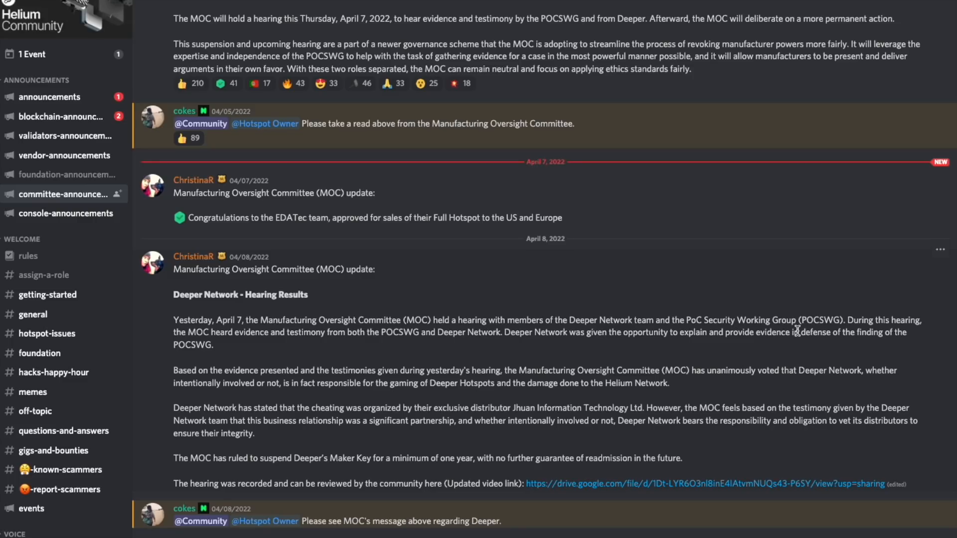
left_click_drag(848, 320, 434, 371)
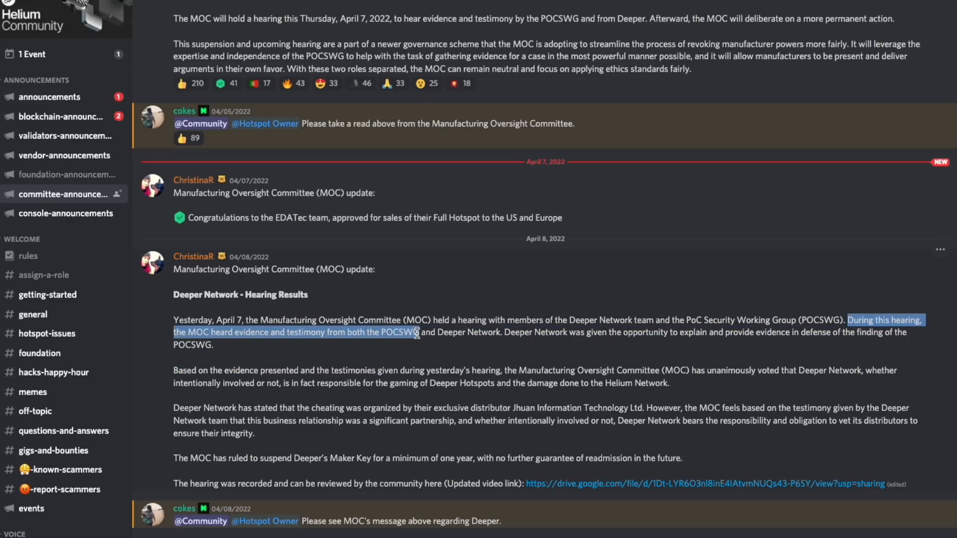
left_click(455, 347)
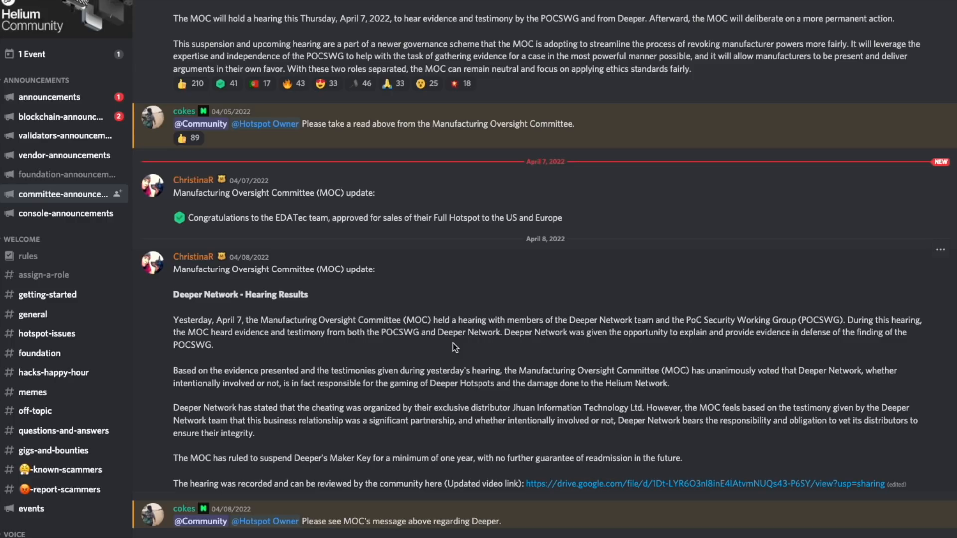
mouse_move(485, 329)
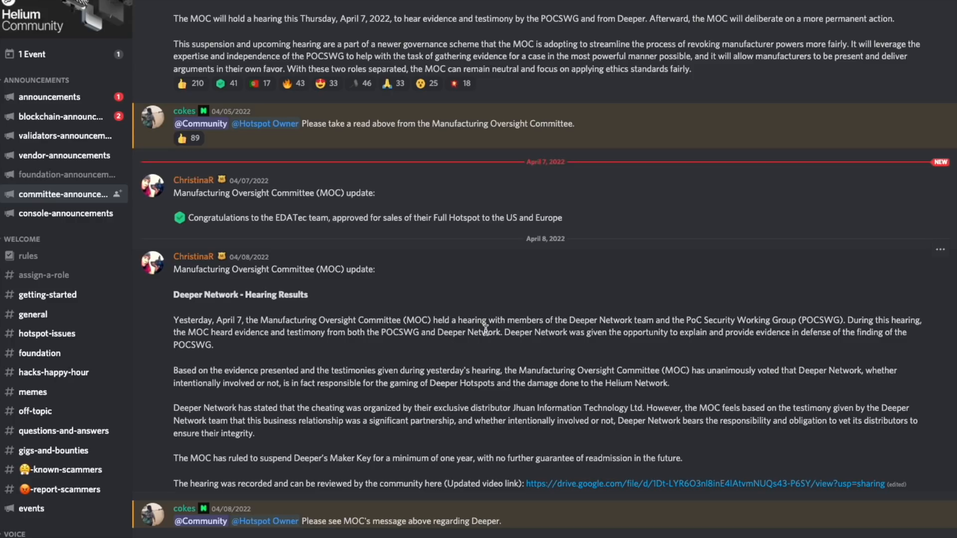
left_click_drag(508, 332, 213, 345)
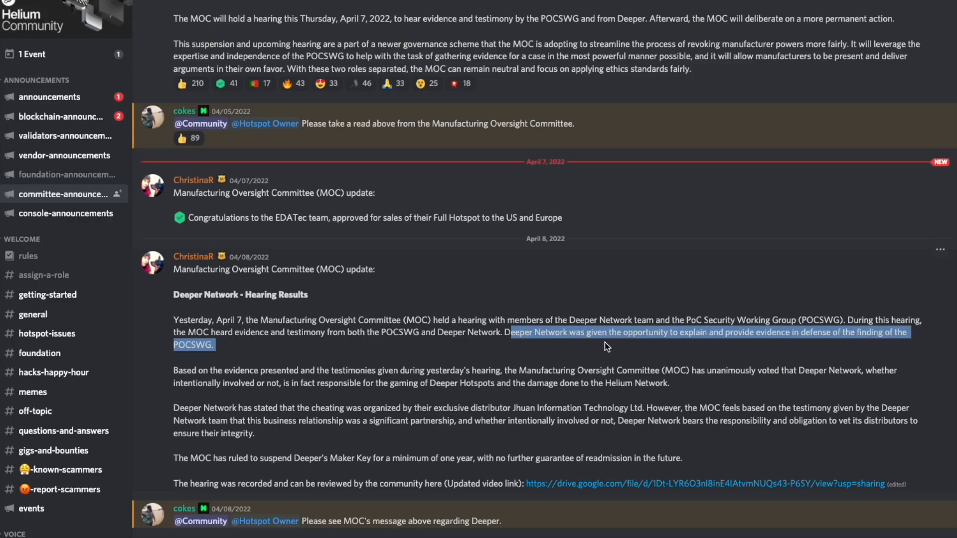
mouse_move(278, 354)
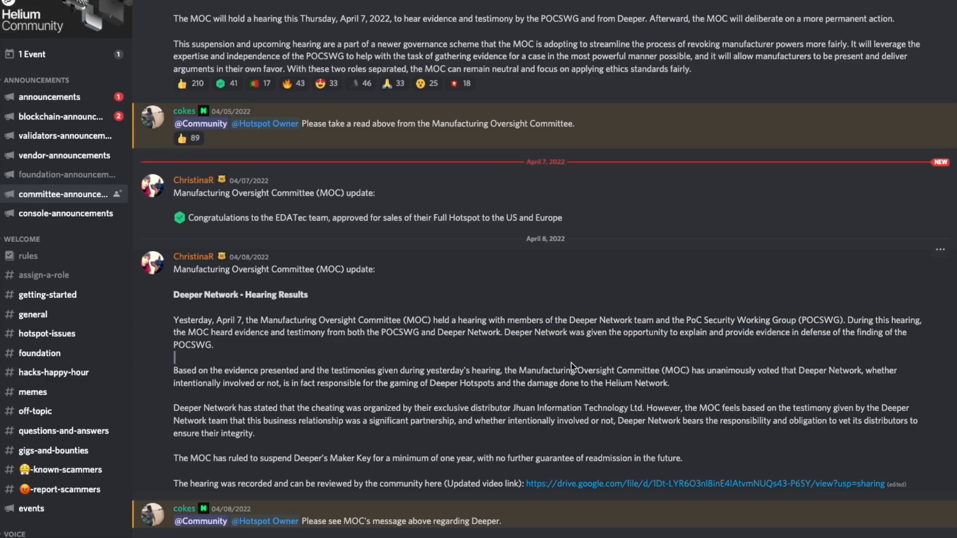
left_click_drag(174, 371, 809, 371)
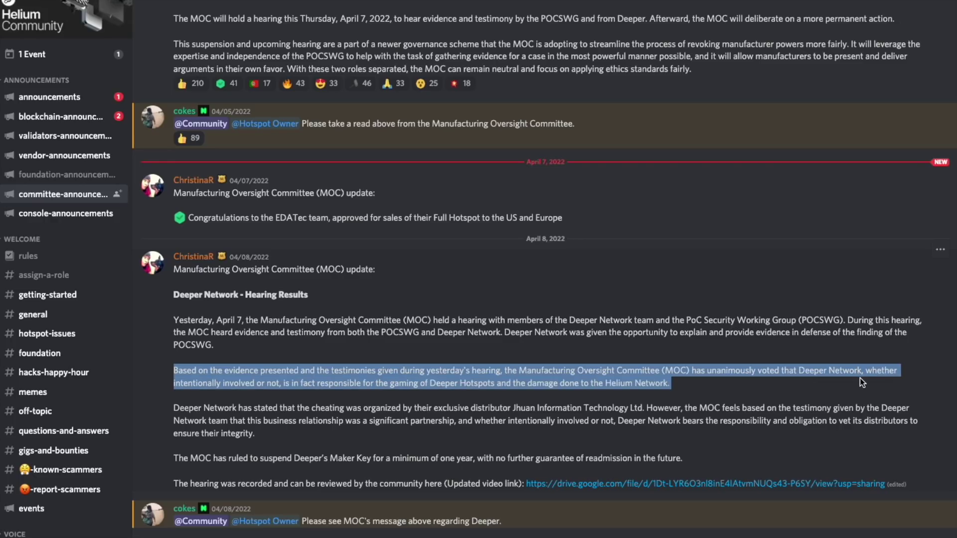
left_click(270, 388)
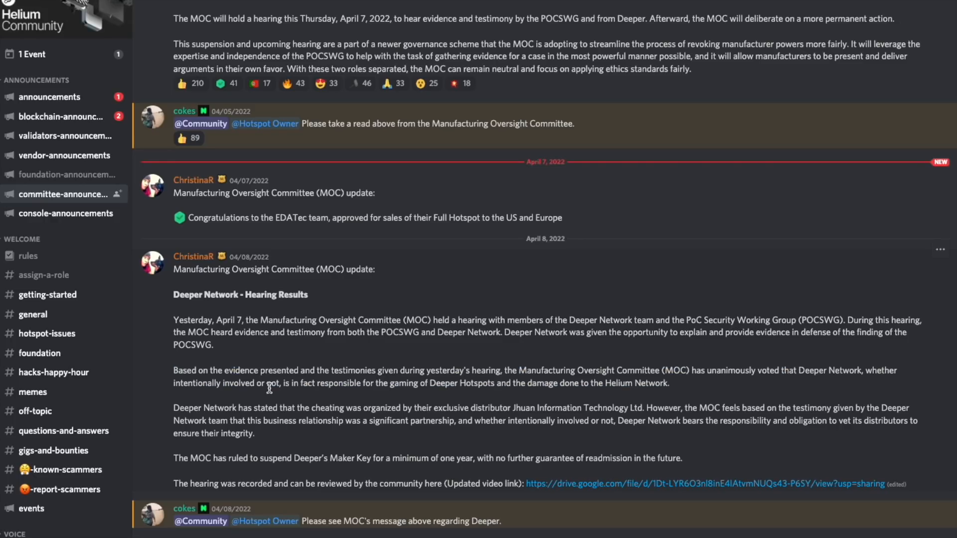
Step: Highlight the distributor-blame claim, the MOC's partnership and integrity response, and the Maker Key suspension
left_click_drag(268, 383, 669, 383)
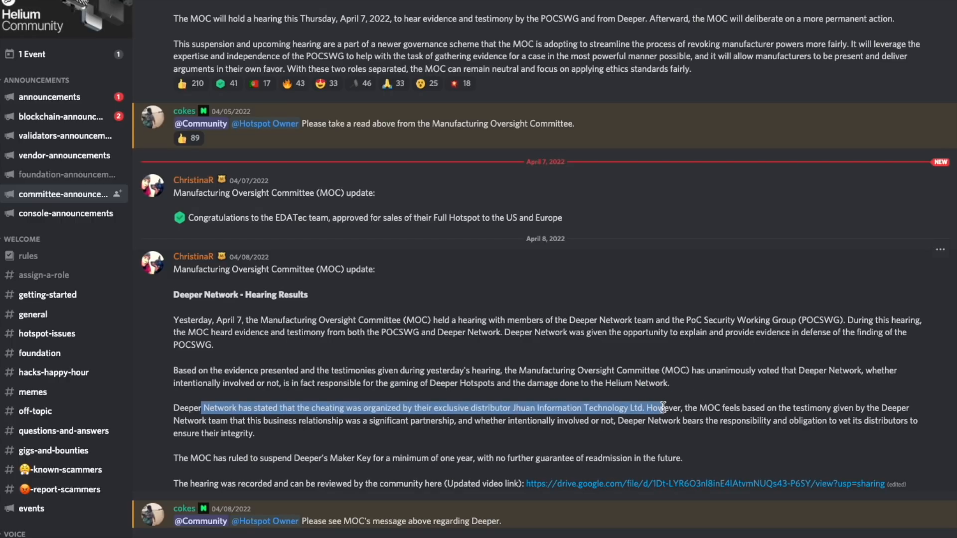
left_click_drag(652, 408, 802, 408)
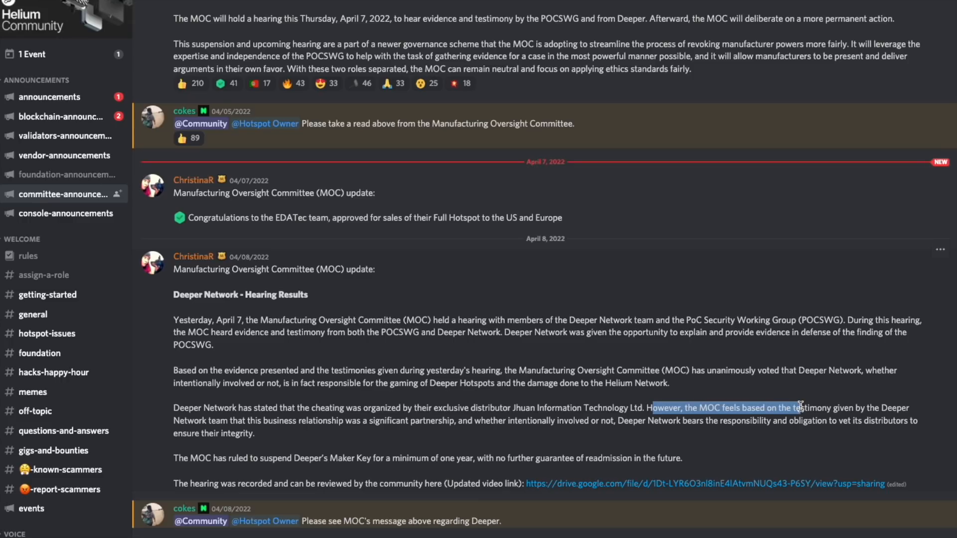
left_click_drag(799, 408, 266, 421)
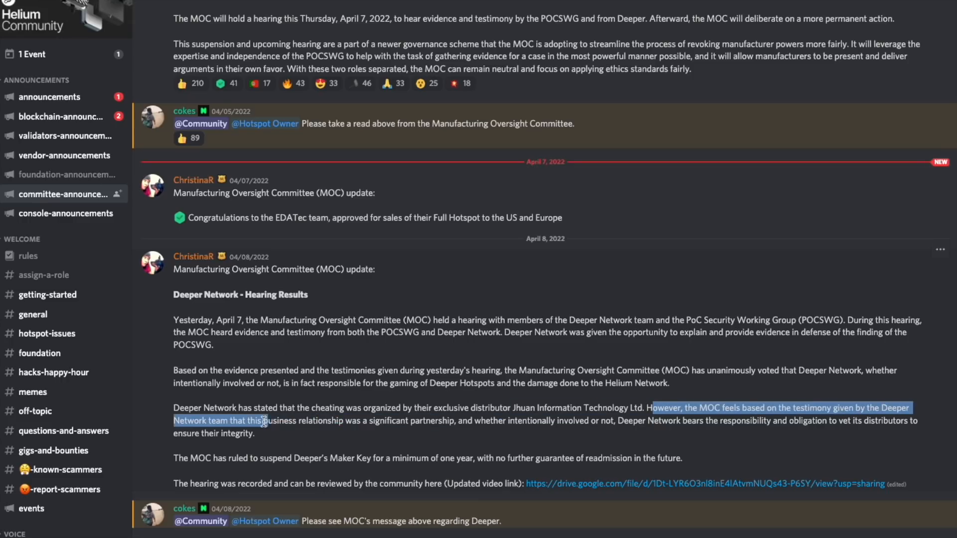
left_click_drag(265, 421, 441, 421)
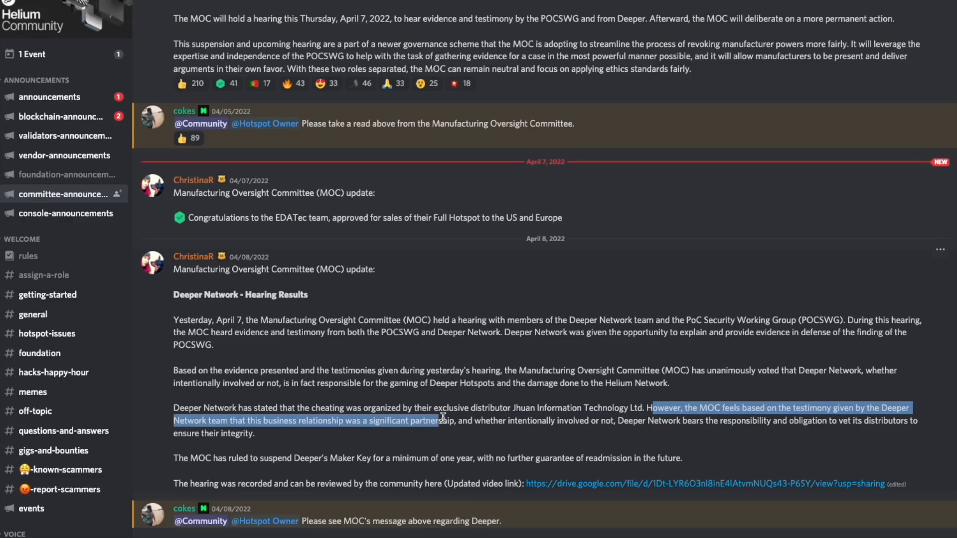
left_click_drag(440, 420, 465, 421)
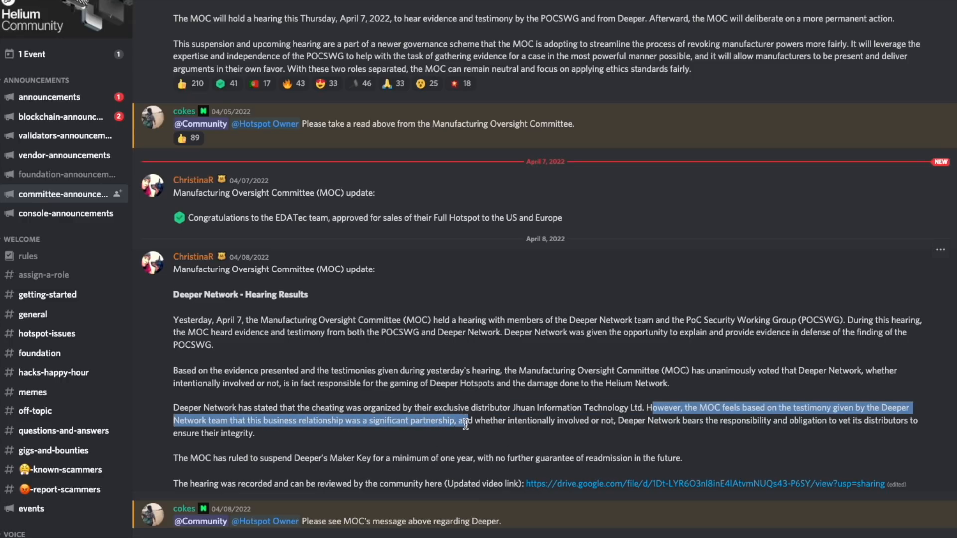
left_click_drag(461, 421, 256, 433)
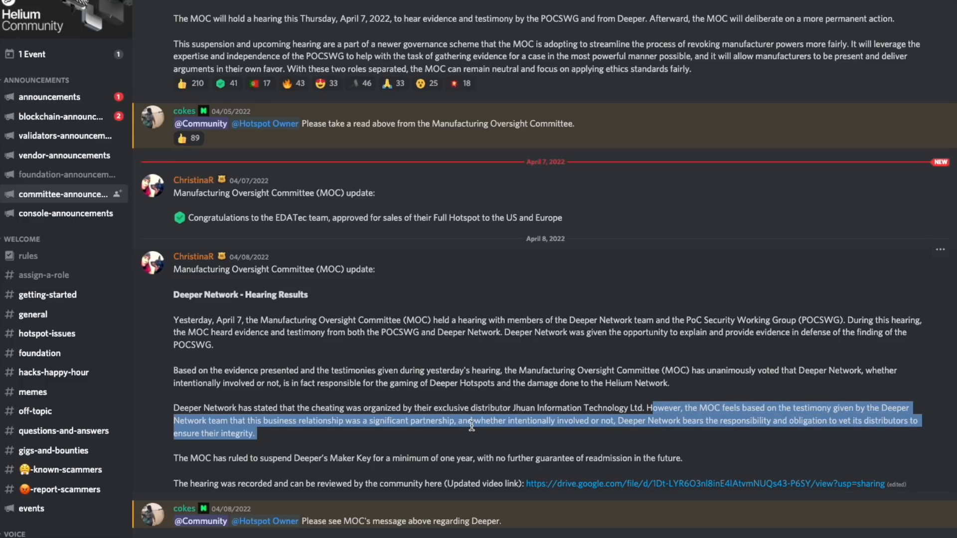
mouse_move(509, 435)
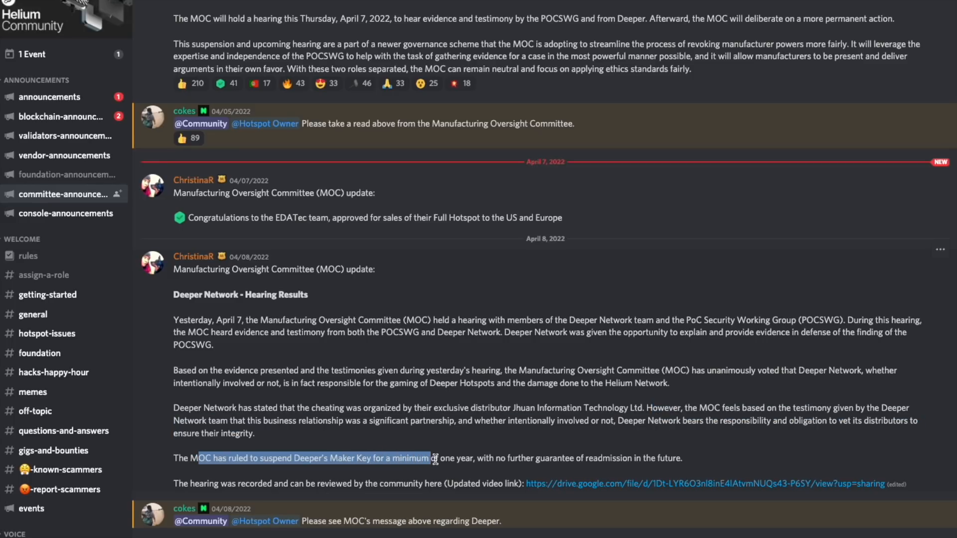
left_click_drag(430, 459, 513, 458)
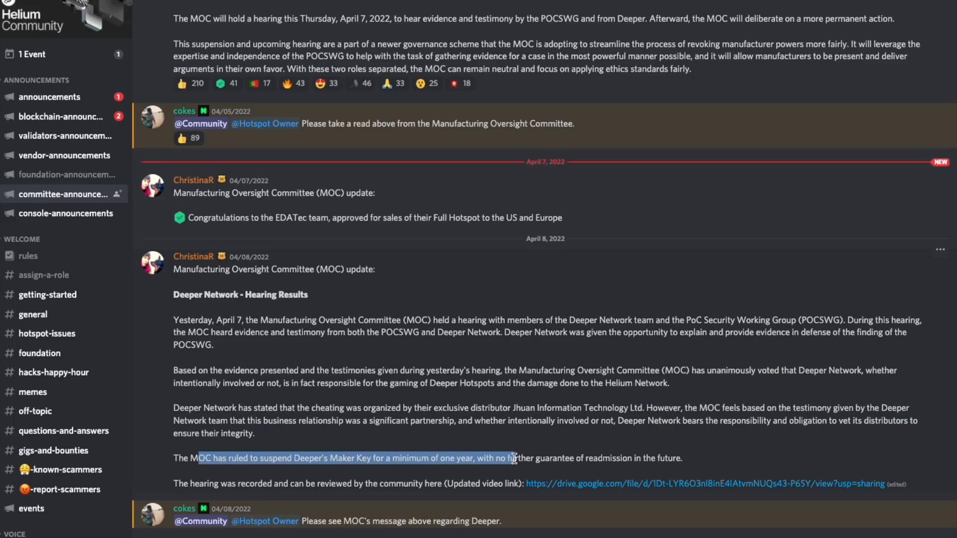
left_click_drag(515, 459, 669, 458)
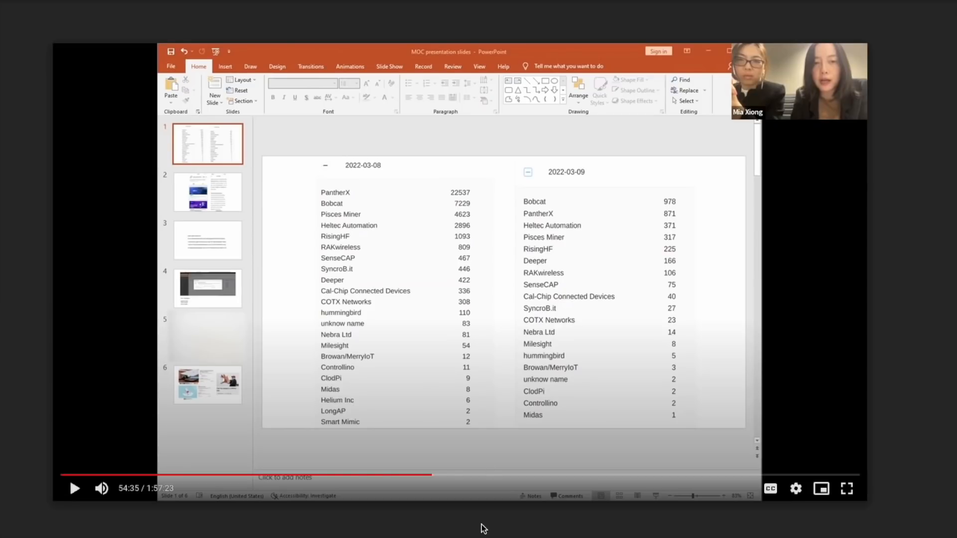
mouse_move(519, 526)
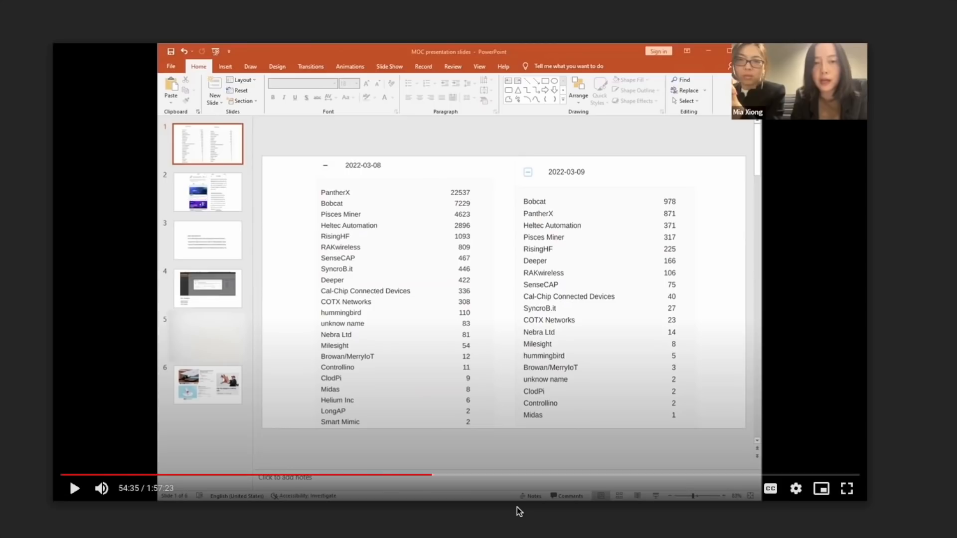
mouse_move(609, 518)
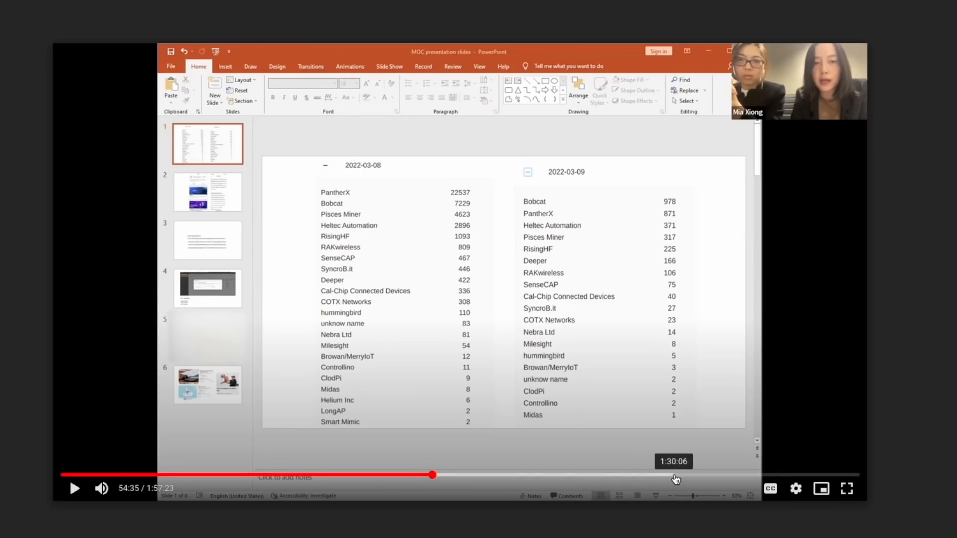
mouse_move(685, 520)
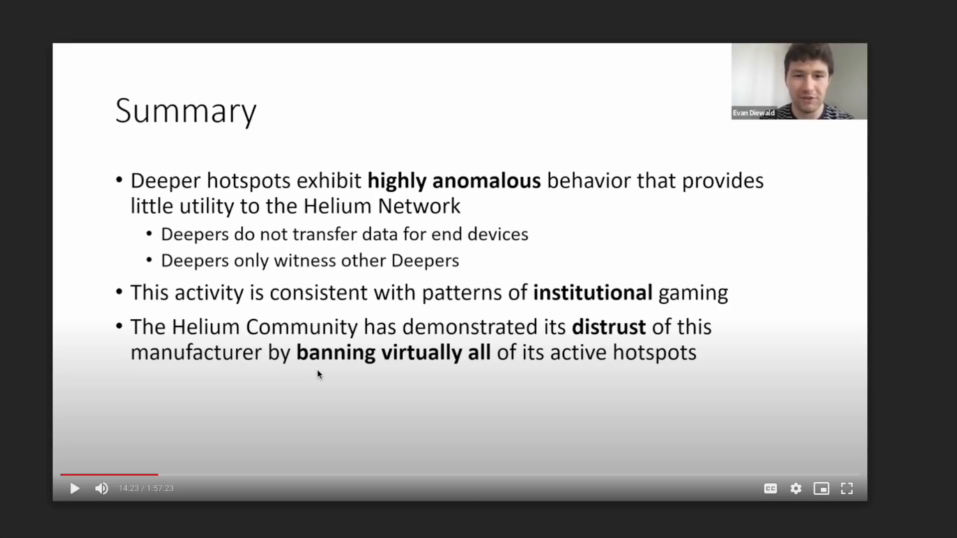
mouse_move(445, 196)
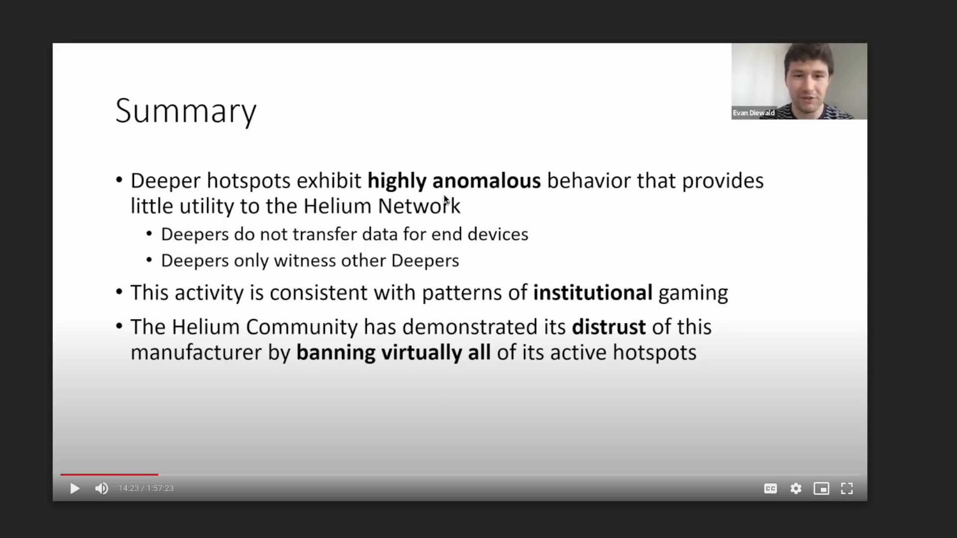
mouse_move(291, 238)
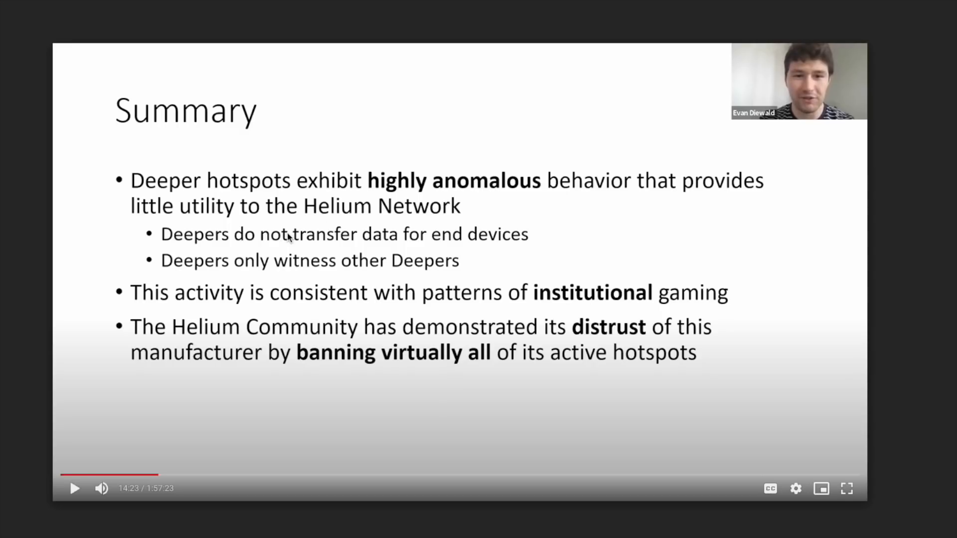
mouse_move(479, 243)
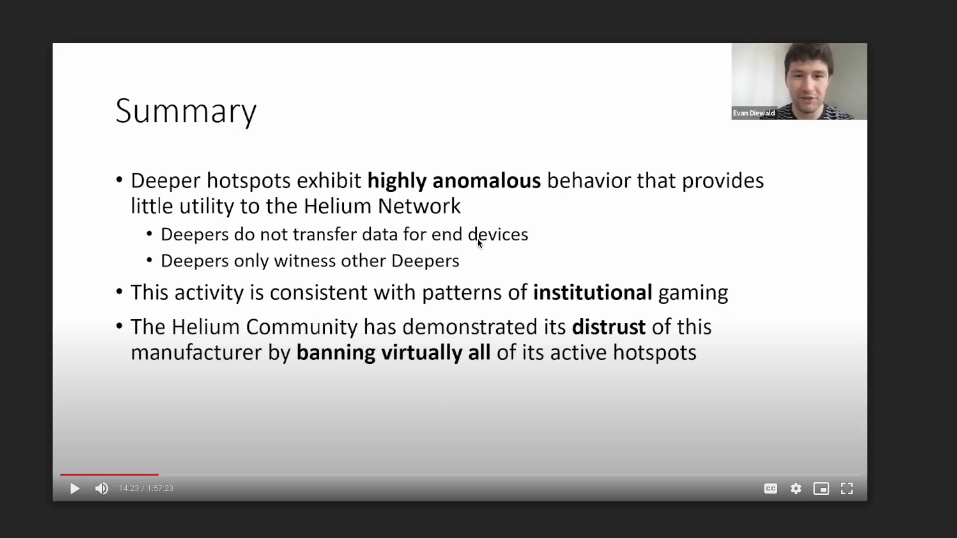
mouse_move(424, 283)
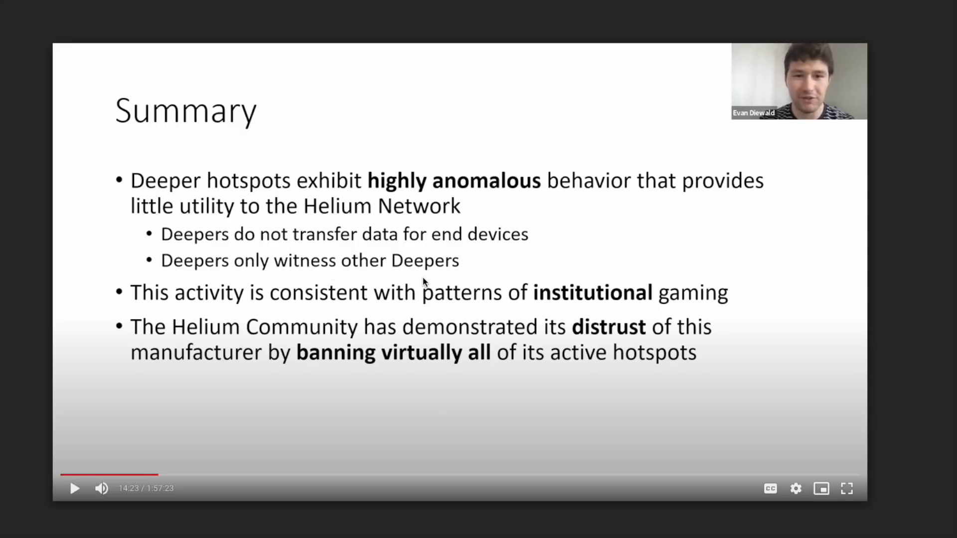
mouse_move(429, 309)
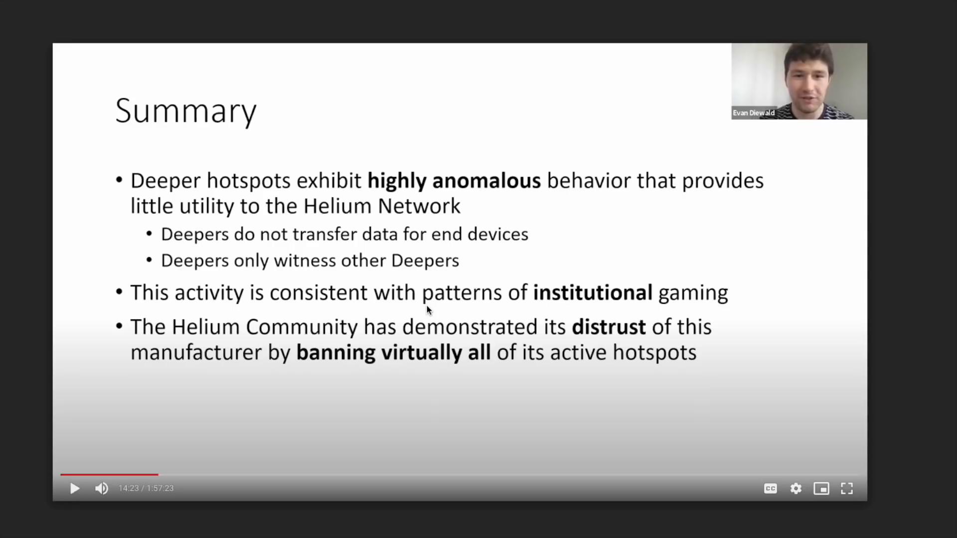
mouse_move(471, 341)
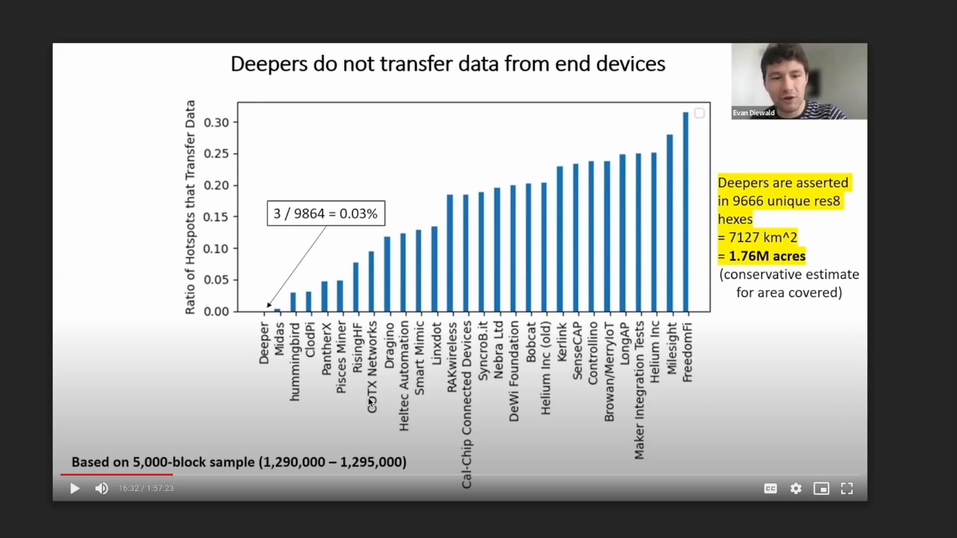
mouse_move(271, 283)
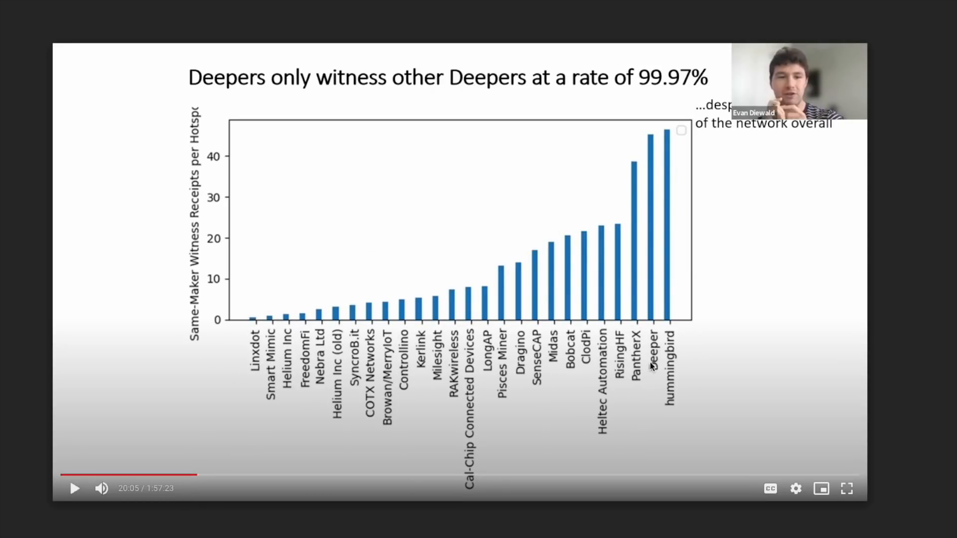
mouse_move(395, 98)
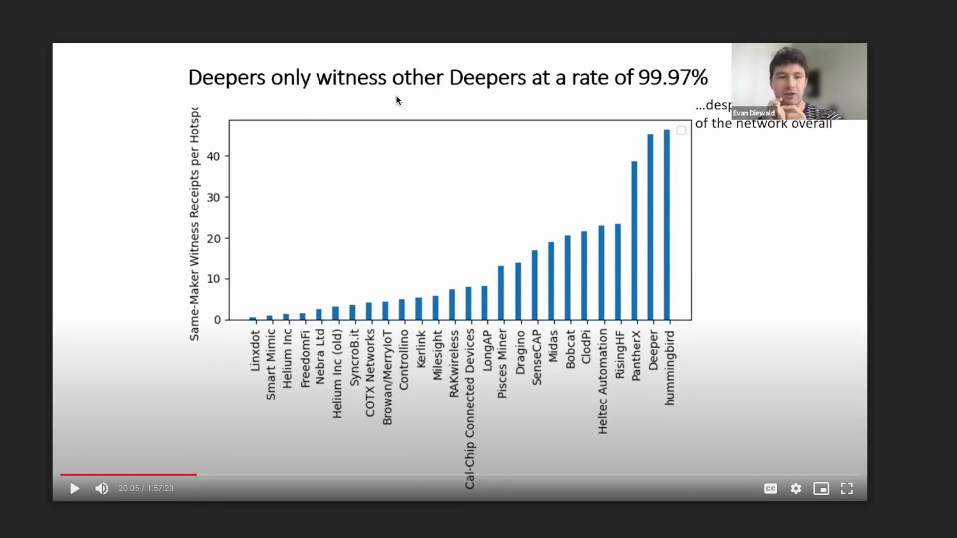
mouse_move(676, 95)
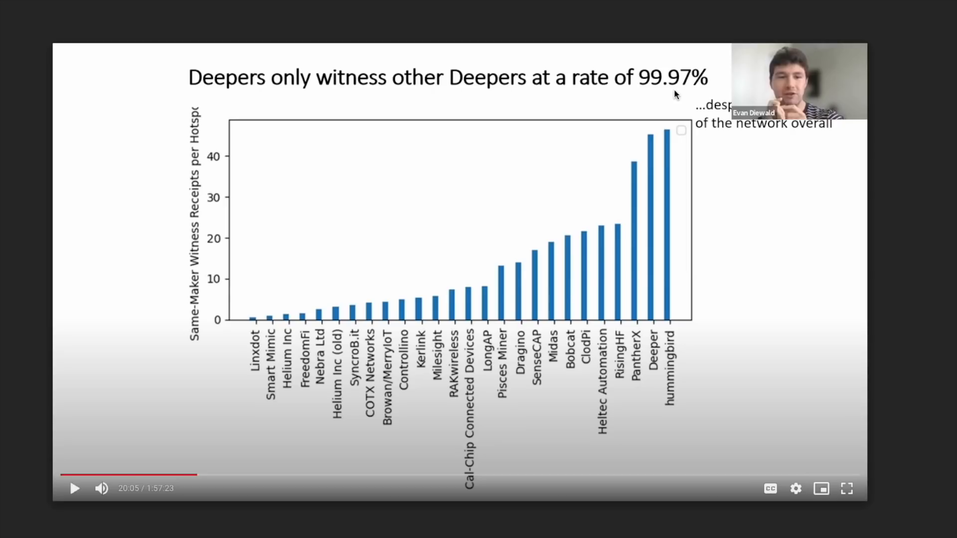
mouse_move(768, 278)
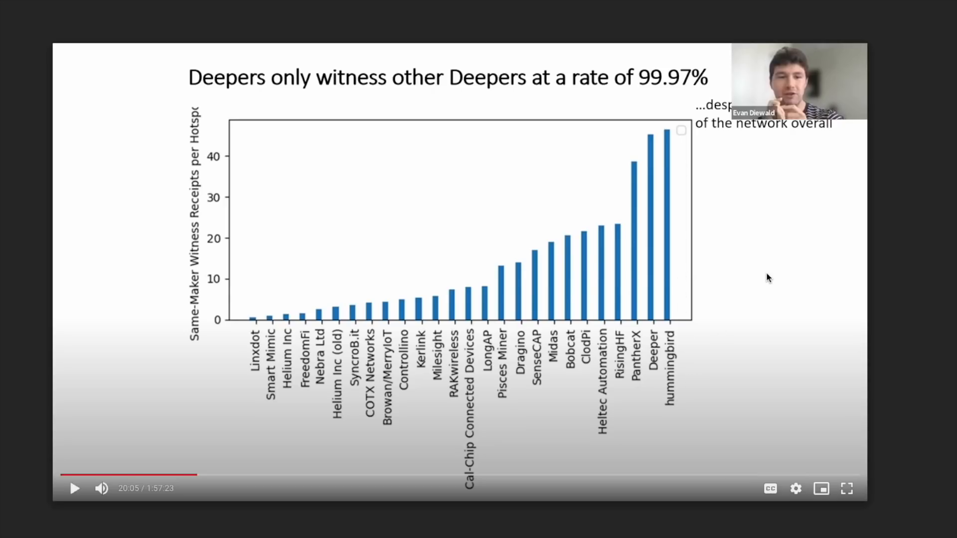
mouse_move(793, 305)
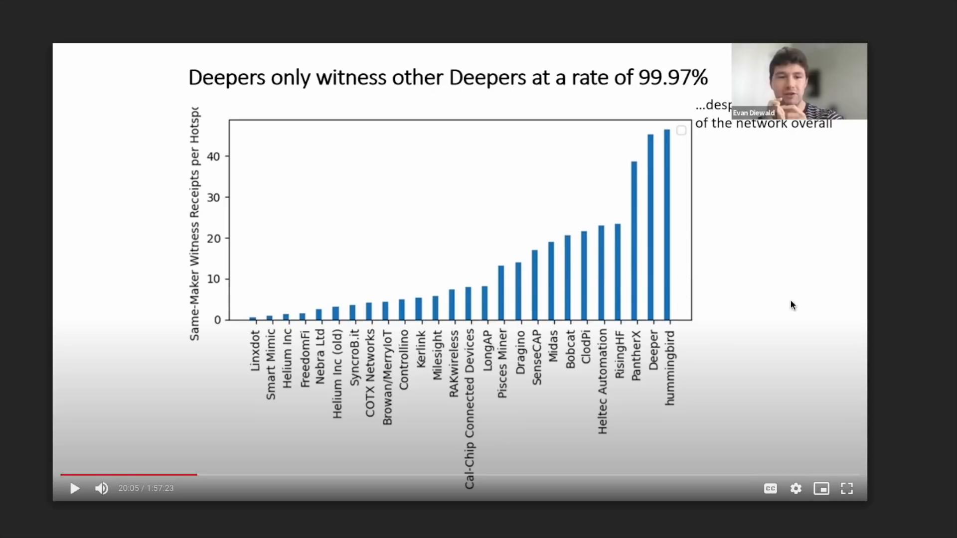
mouse_move(491, 262)
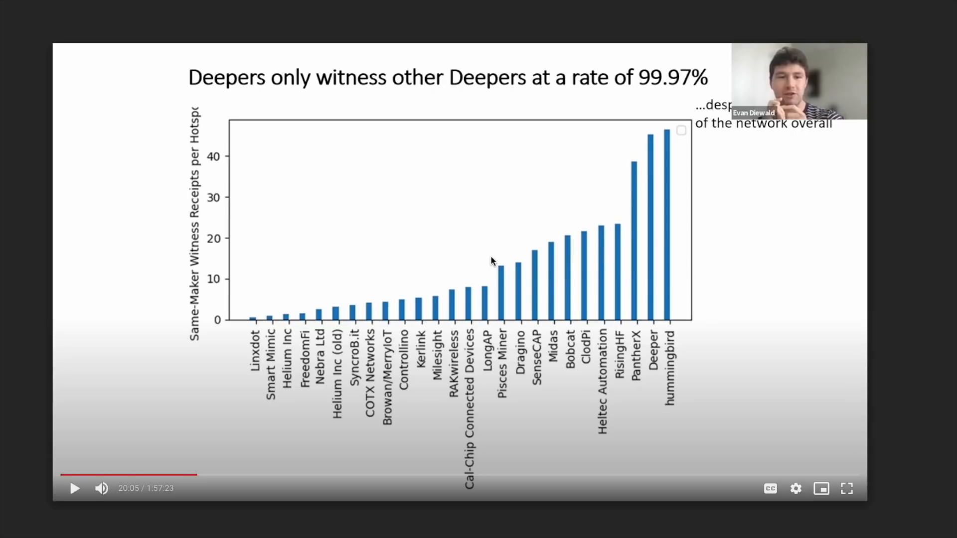
mouse_move(209, 491)
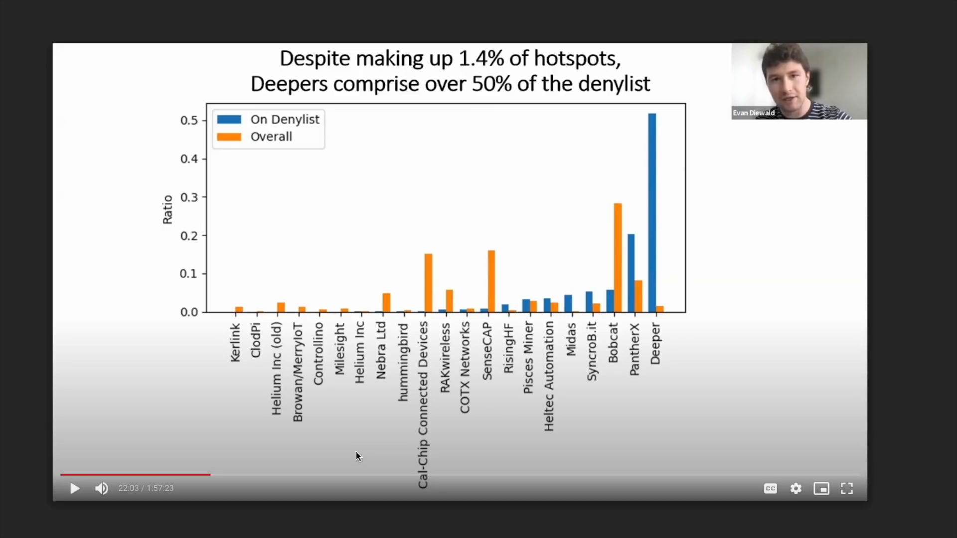
mouse_move(677, 350)
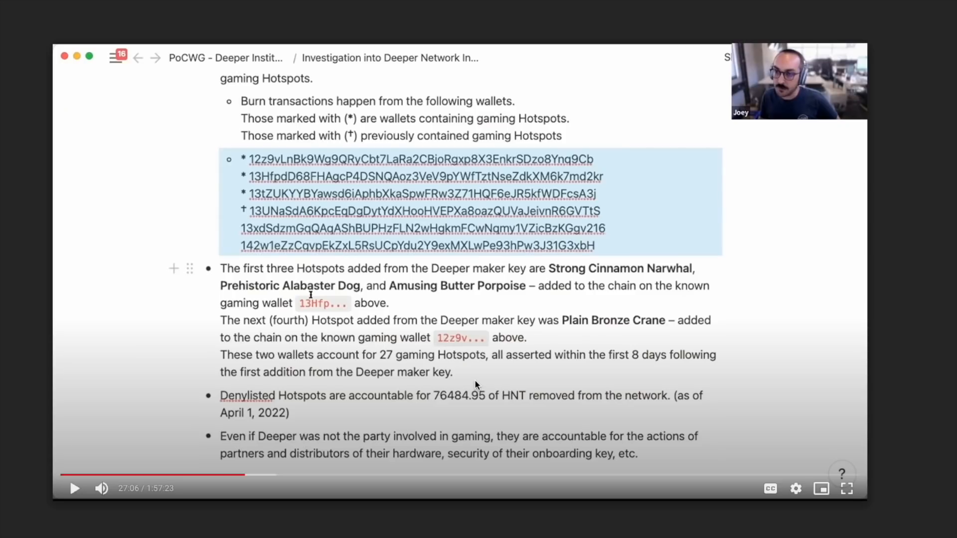
mouse_move(370, 481)
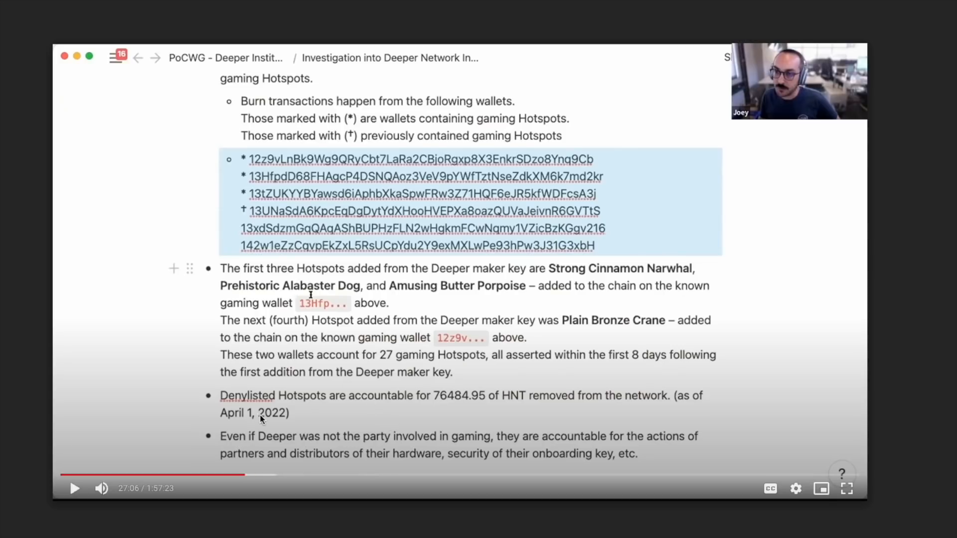
mouse_move(300, 409)
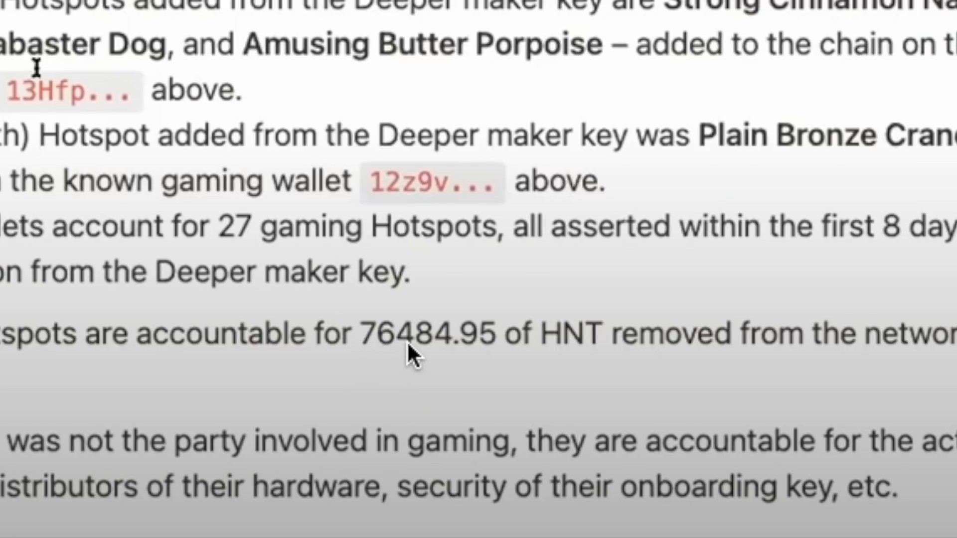
mouse_move(592, 356)
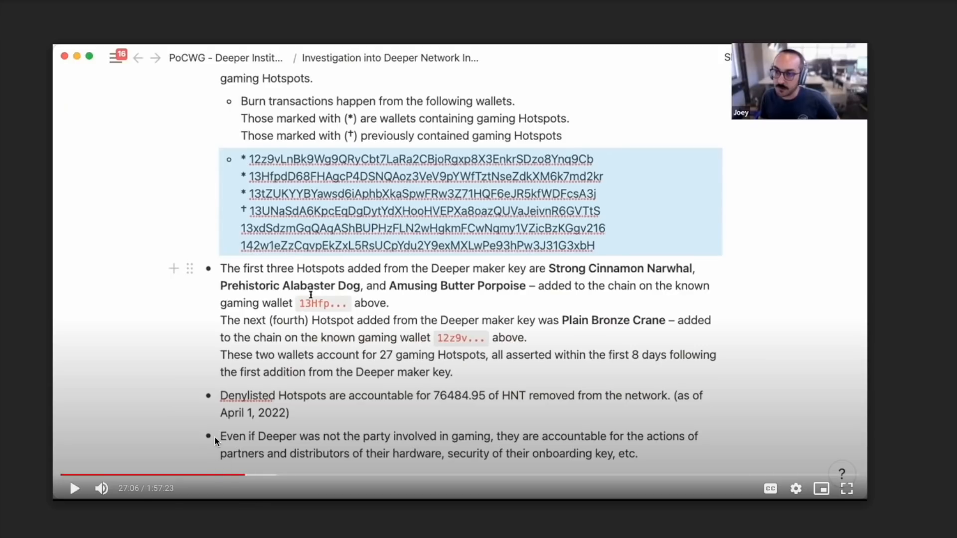
mouse_move(375, 432)
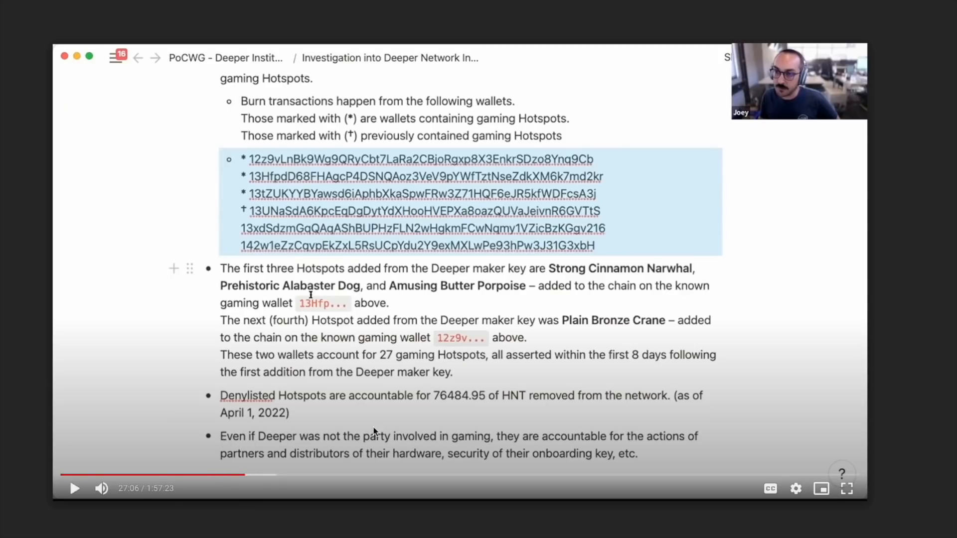
mouse_move(642, 438)
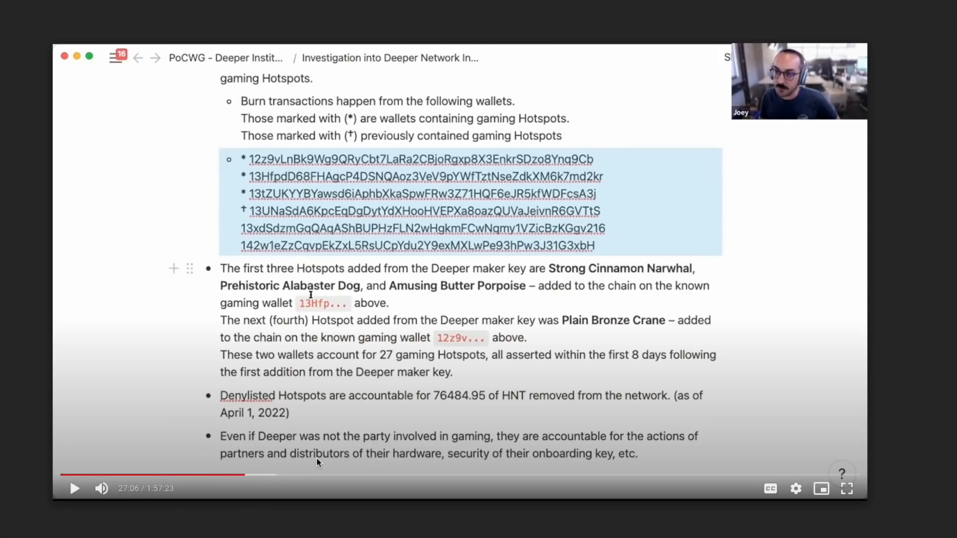
mouse_move(491, 463)
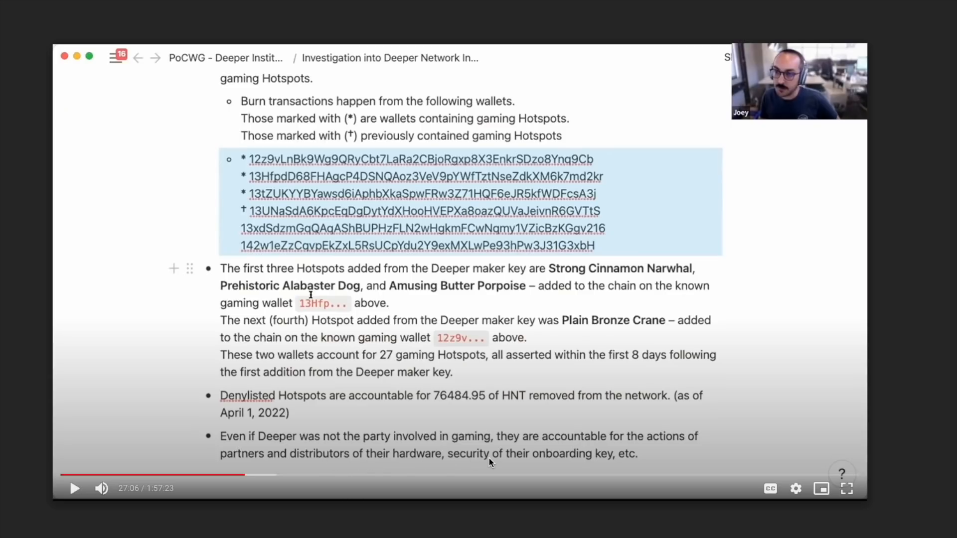
mouse_move(592, 466)
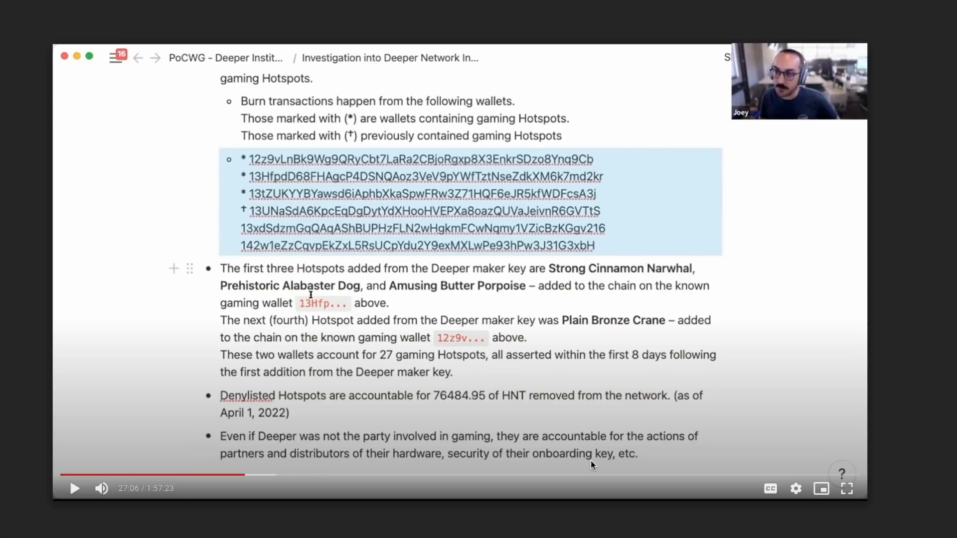
mouse_move(597, 513)
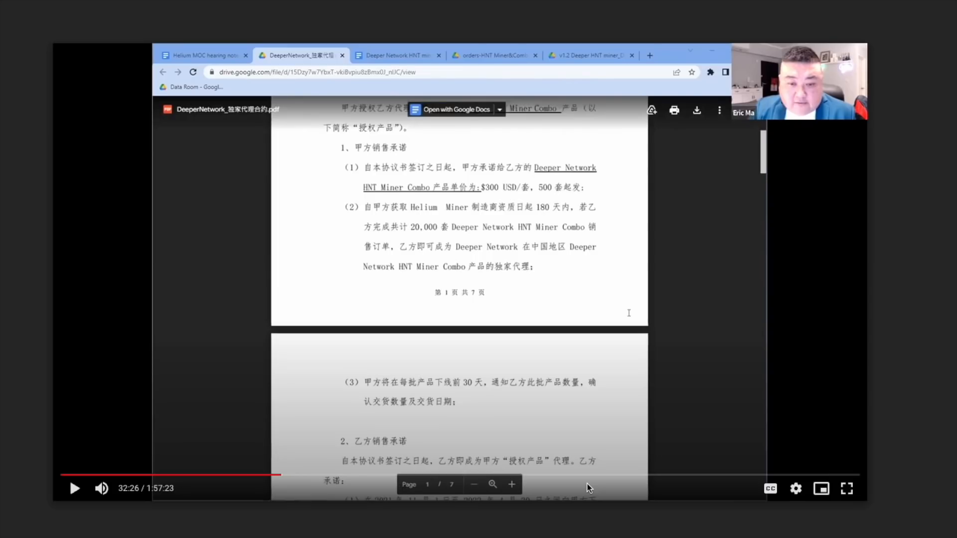
mouse_move(561, 467)
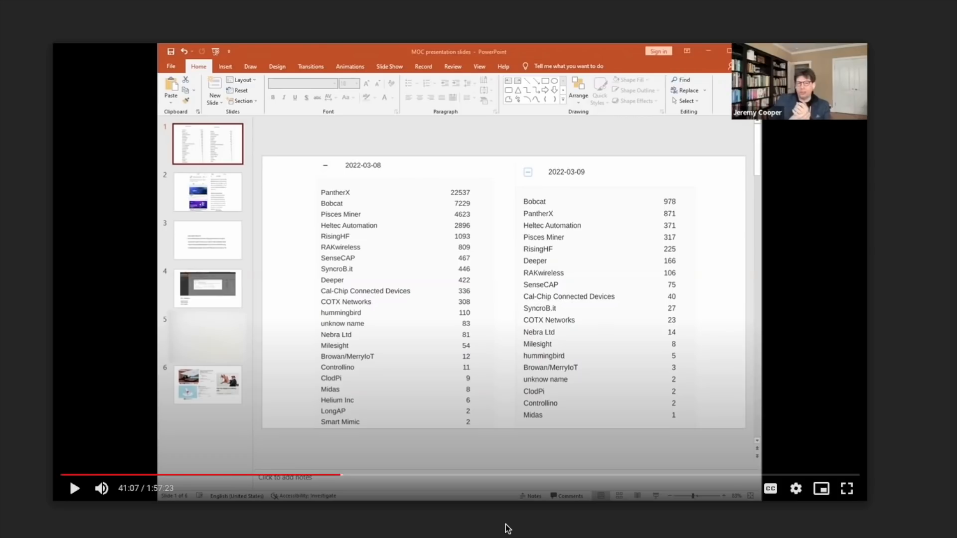
Step: Jump the hearing video to 42:31, showing Deeper ending its Jhuan partnership
left_click(207, 192)
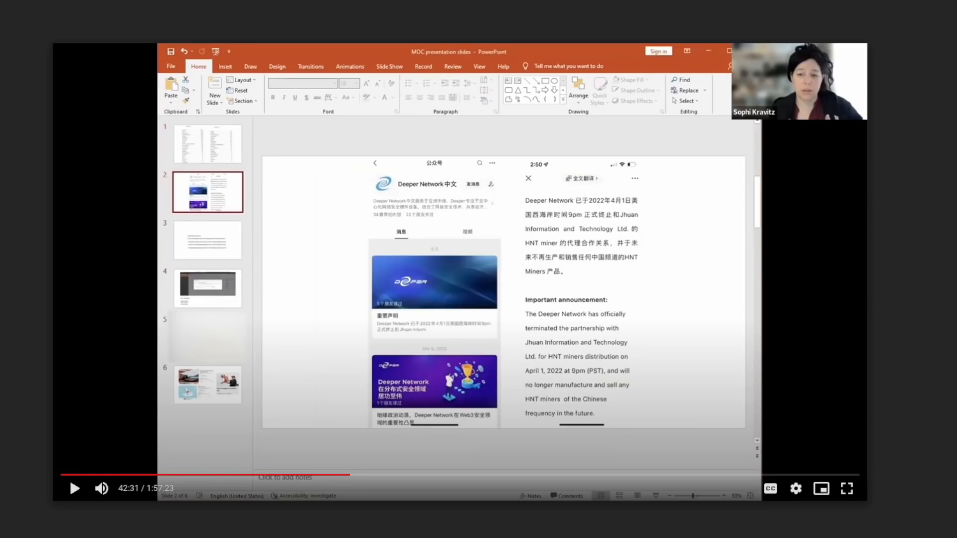
mouse_move(444, 532)
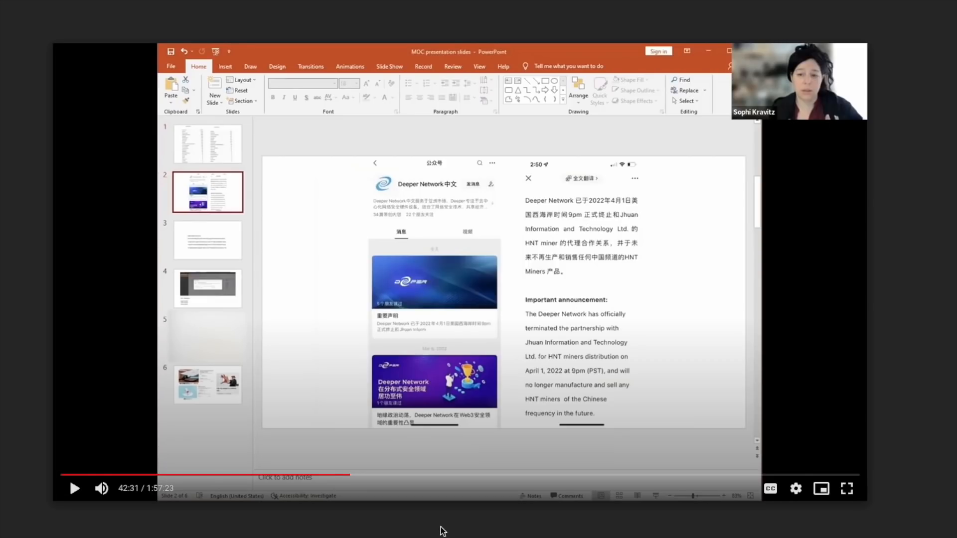